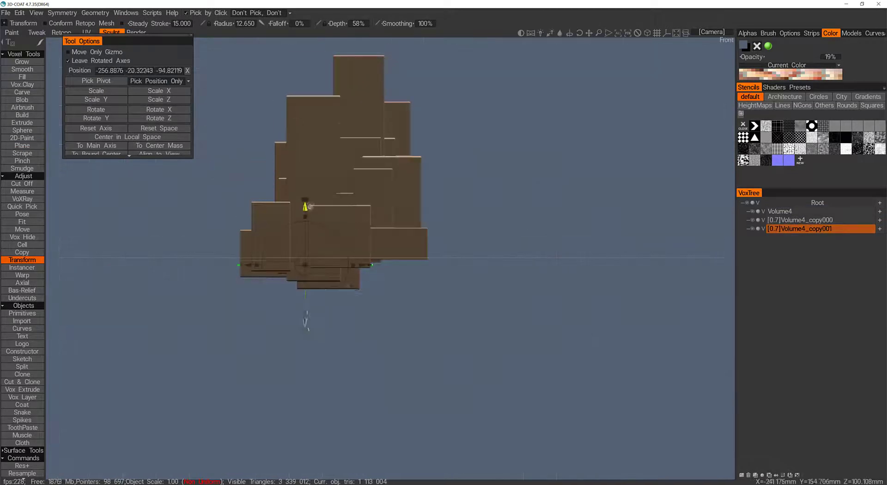
- Merge the copied volumes into Volume4 and switch from Transform to Pose
{"action": "left_click", "coordinate": [22, 213]}
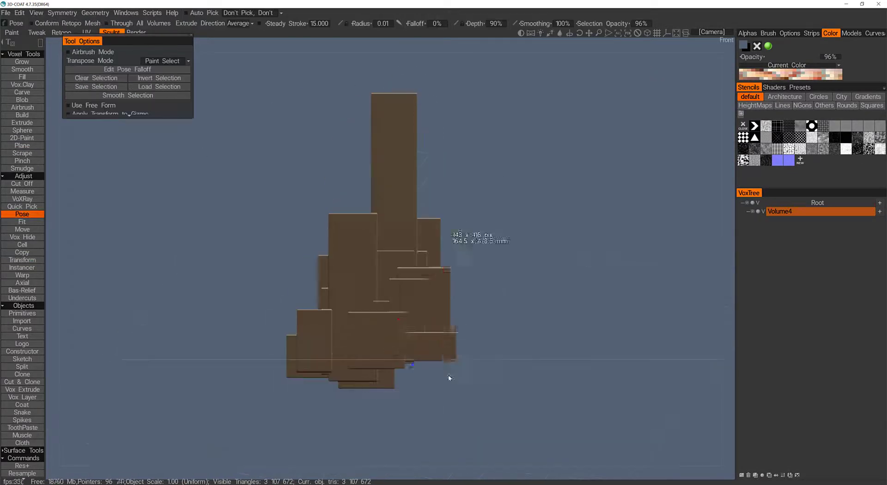
{"action": "left_click", "coordinate": [23, 259]}
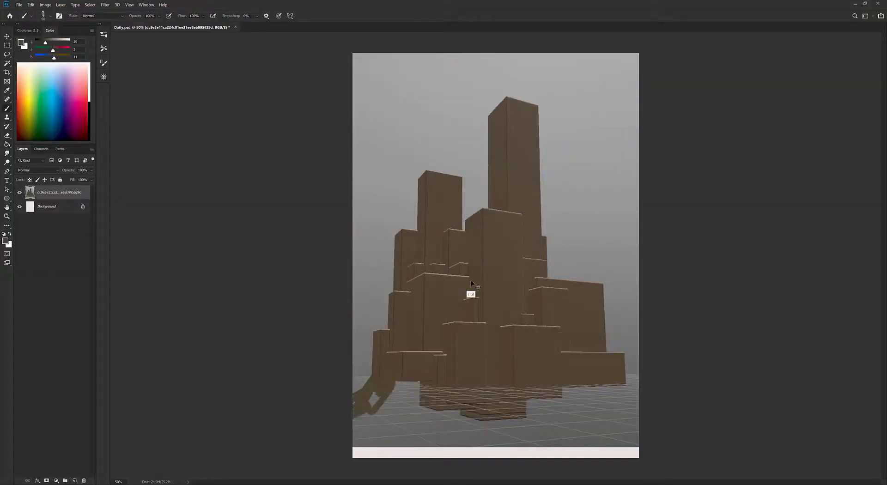
- Save Daily.psd with the castle render layer, confirming maximum compatibility
{"action": "scroll", "scroll_direction": "up", "scroll_amount": 3}
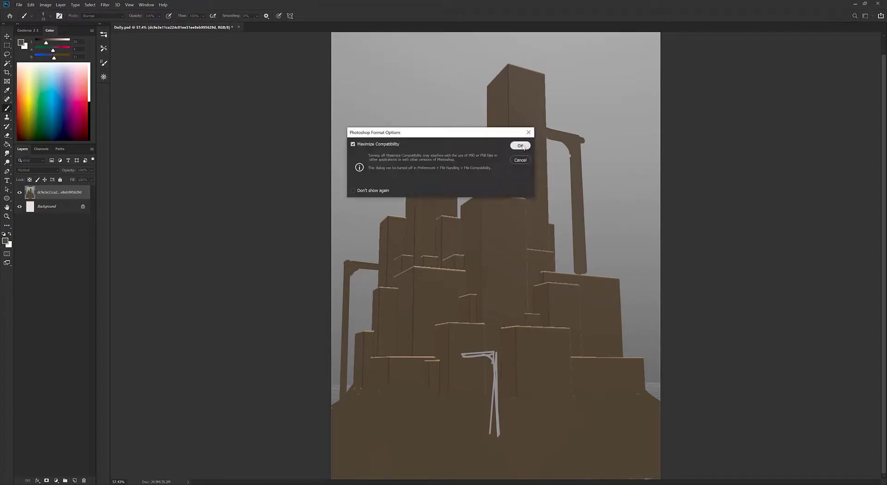
{"action": "left_click", "coordinate": [519, 146]}
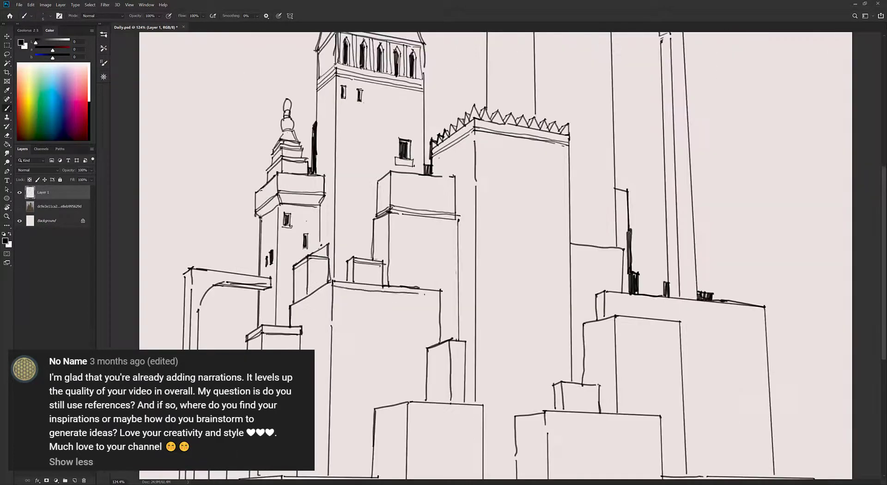
- Brush windows, brick courses and a balustraded balcony onto the towers on Layer 1
{"action": "scroll", "scroll_direction": "down", "scroll_amount": 3}
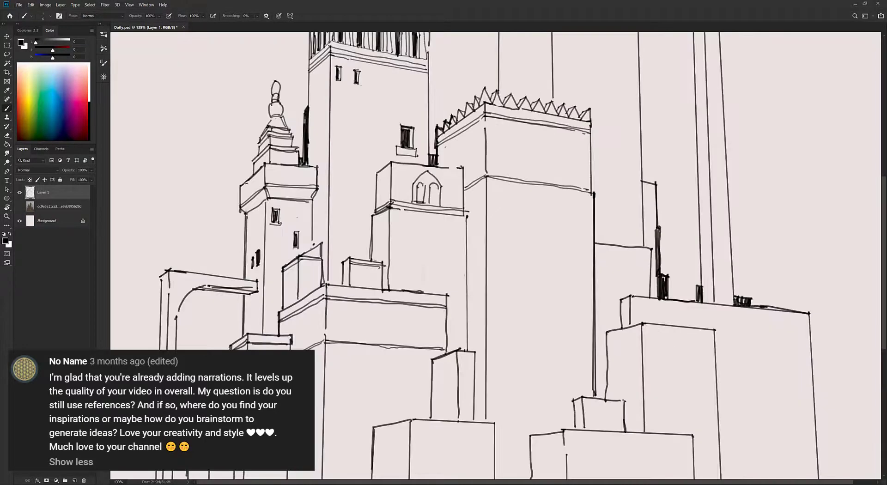
{"action": "scroll", "scroll_direction": "up", "scroll_amount": 3}
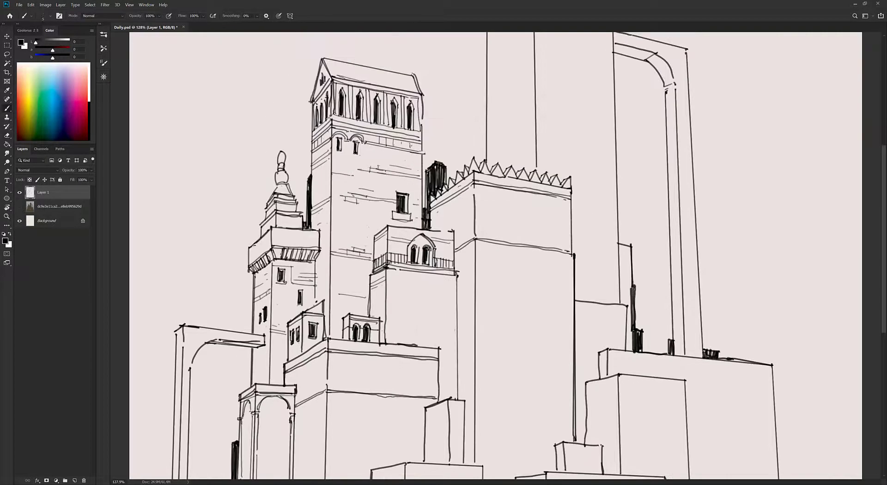
{"action": "scroll", "scroll_direction": "down", "scroll_amount": 3}
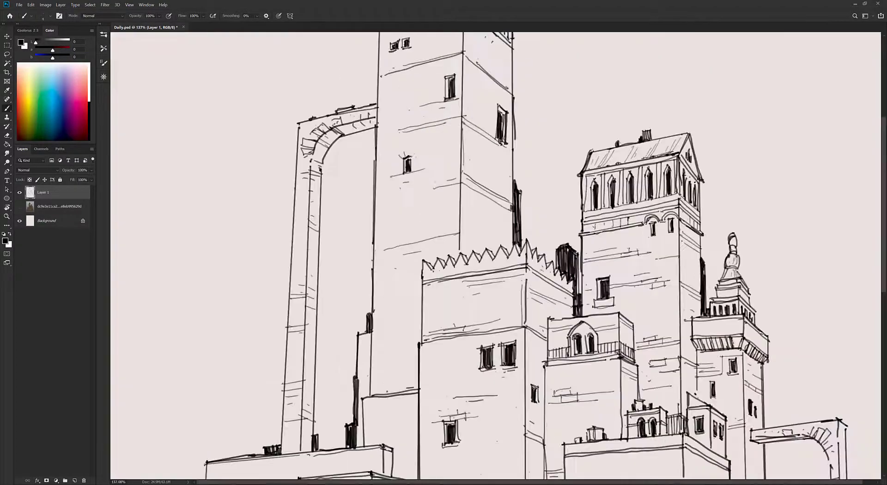
- Flip the canvas back to its original orientation after brushing brick lines
{"action": "key", "text": "ctrl+0"}
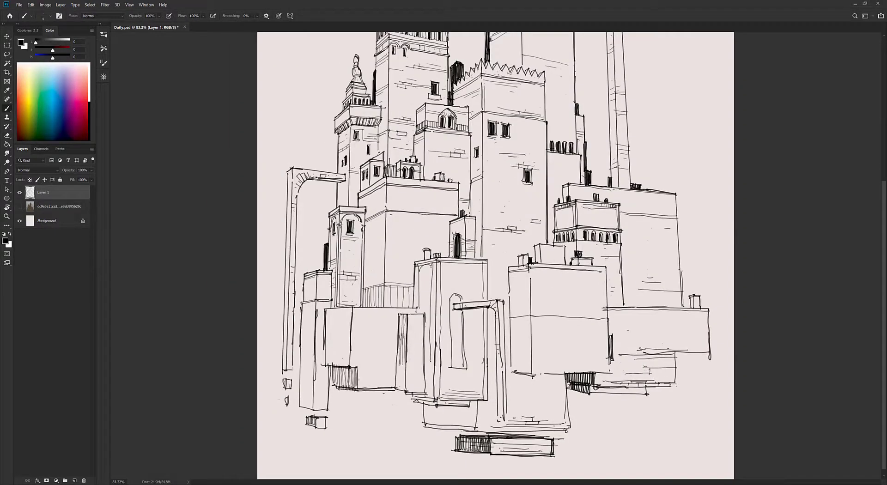
- Zoom out and draw the lower blocks with hatched shadows underneath
{"action": "key", "text": "ctrl+minus"}
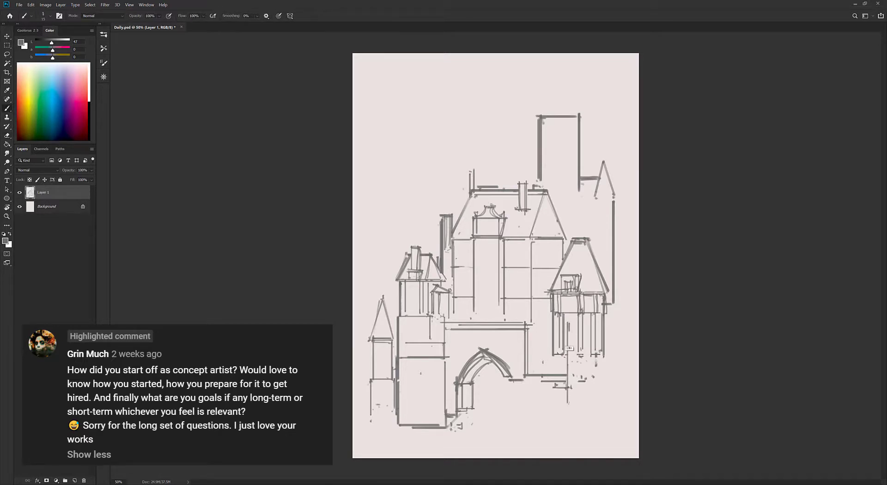
- Sketch the gothic castle in grey on Layer 1 with pointed roofs and arched gate
{"action": "scroll", "scroll_direction": "up", "scroll_amount": 3}
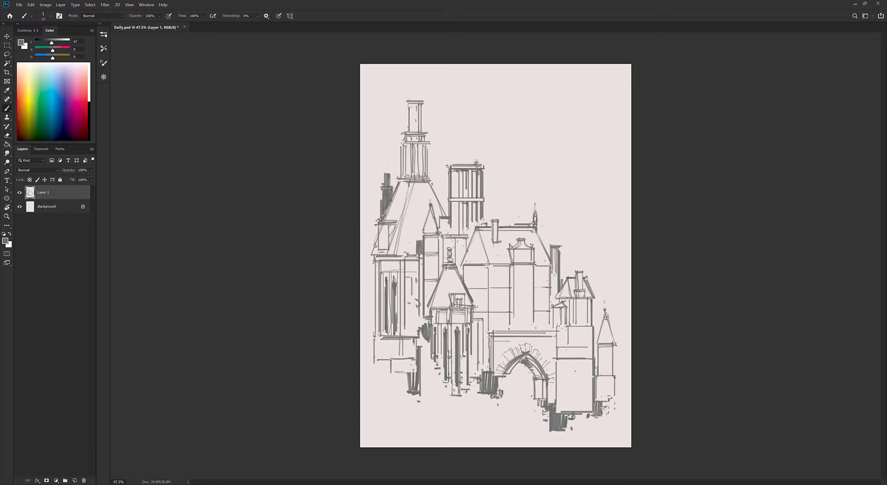
{"action": "scroll", "scroll_direction": "down", "scroll_amount": 3}
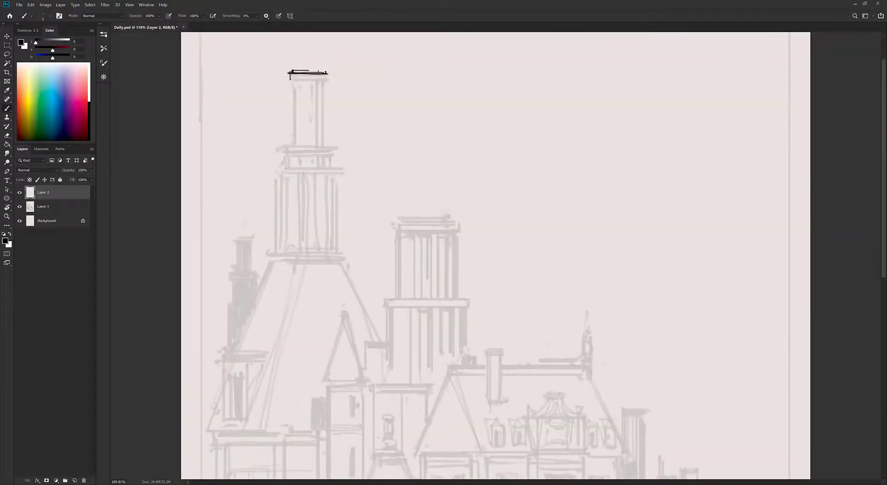
- Ink the spire's cap, columns and ledges, and the roof slopes below
{"action": "left_click_drag", "start_coordinate": [305, 76], "coordinate": [305, 144]}
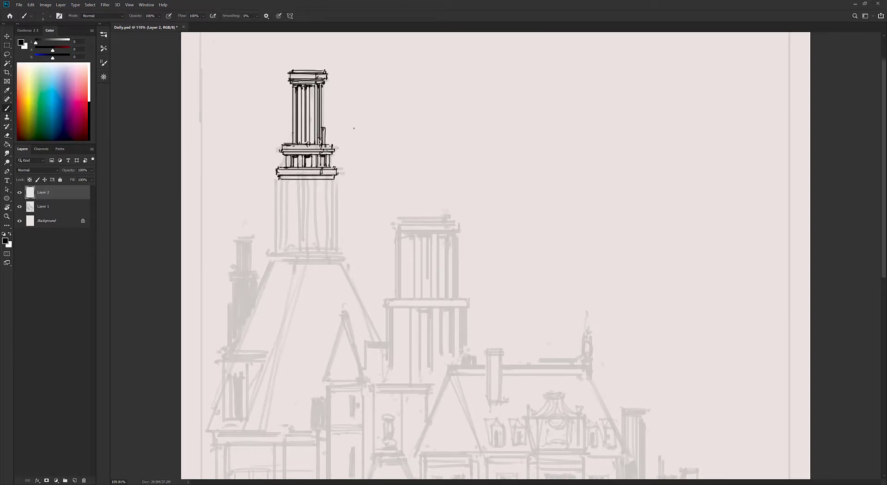
{"action": "left_click_drag", "start_coordinate": [294, 175], "coordinate": [314, 248]}
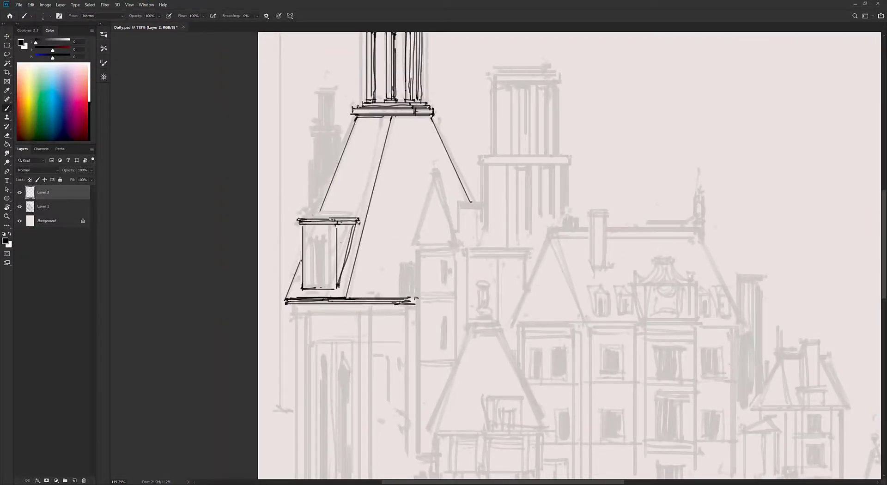
{"action": "left_click_drag", "start_coordinate": [317, 226], "coordinate": [322, 277]}
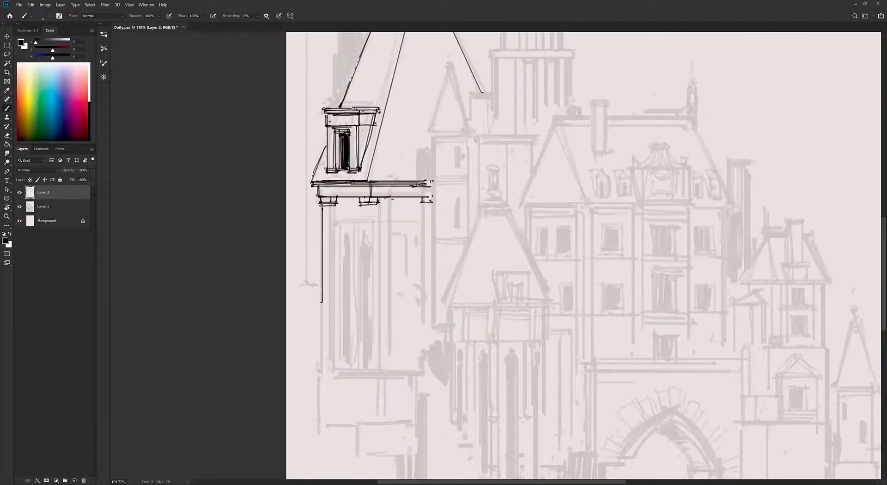
- Trace the left towers, central block and dormers in black, filling windows solid
{"action": "scroll", "scroll_direction": "down", "scroll_amount": 3}
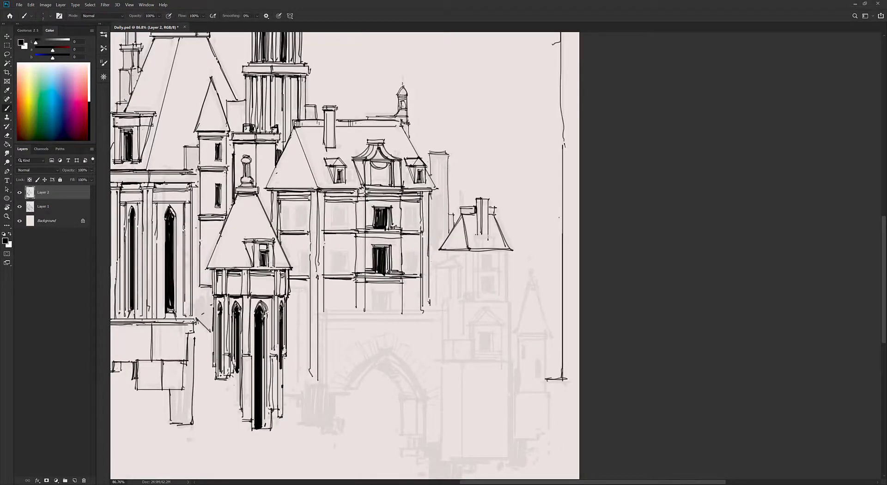
- Ink the right wing, domed tower and gateway, hide Layer 1, and add Layer 3
{"action": "scroll", "scroll_direction": "down", "scroll_amount": 3}
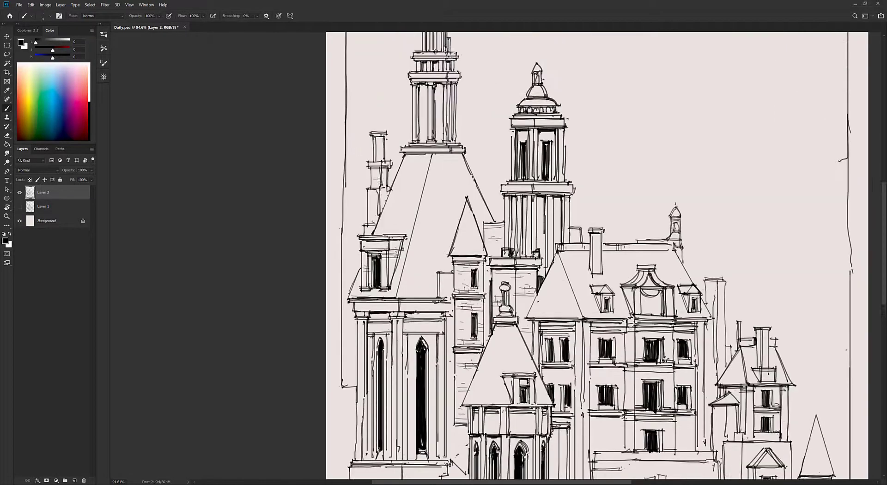
{"action": "scroll", "scroll_direction": "down", "scroll_amount": 3}
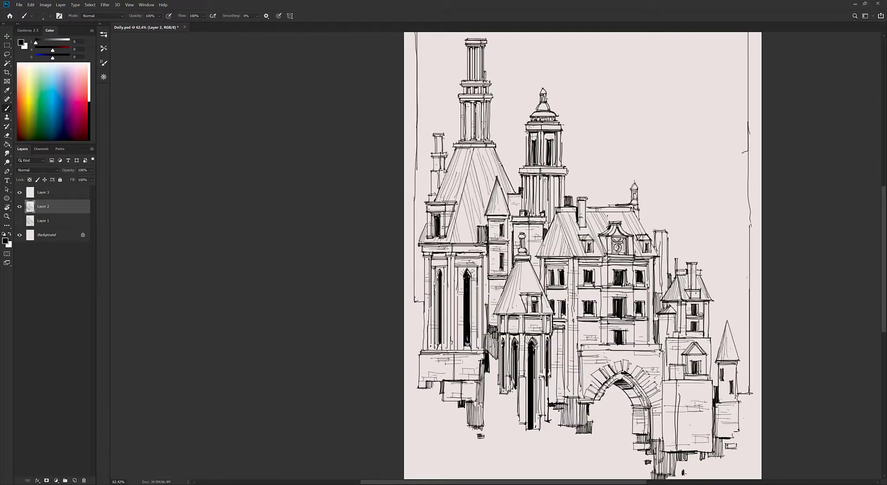
- On Layer 3, brush black silhouette fill behind the left towers and rooftops
{"action": "left_click", "coordinate": [44, 192]}
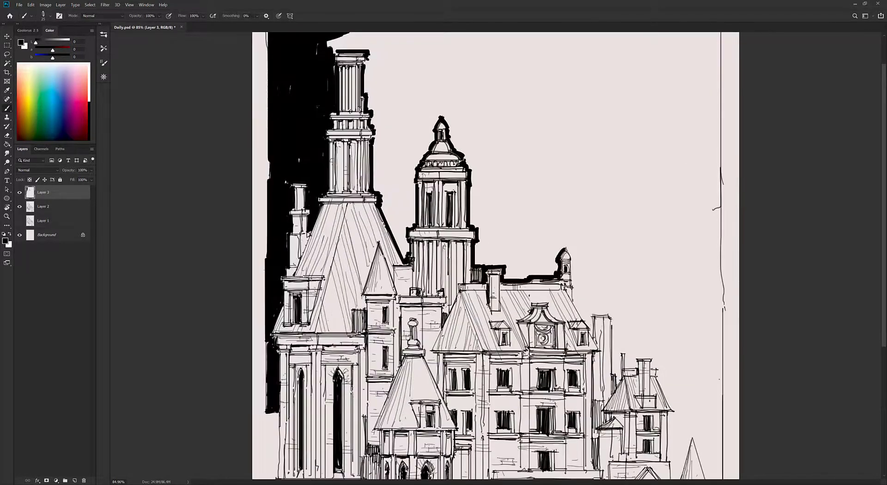
{"action": "scroll", "scroll_direction": "down", "scroll_amount": 3}
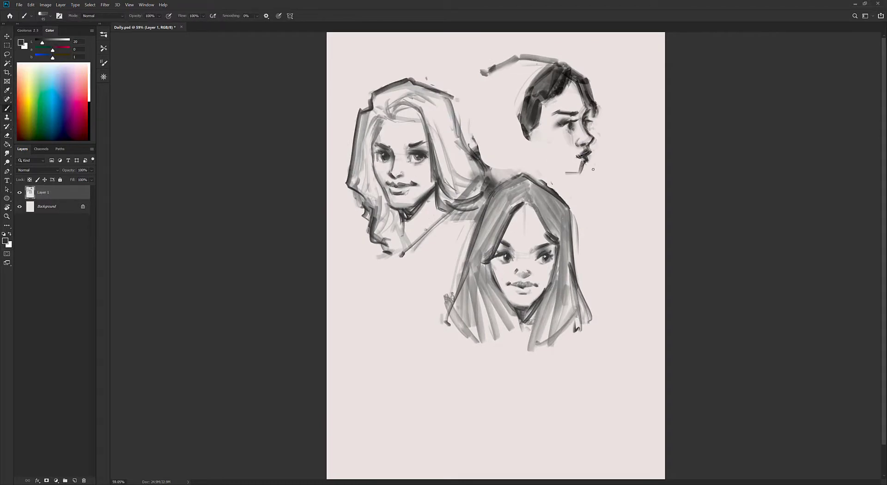
- Paint grey strokes on Layer 1 across the heads and the top-right figure's cap
{"action": "left_click_drag", "start_coordinate": [588, 158], "coordinate": [571, 170]}
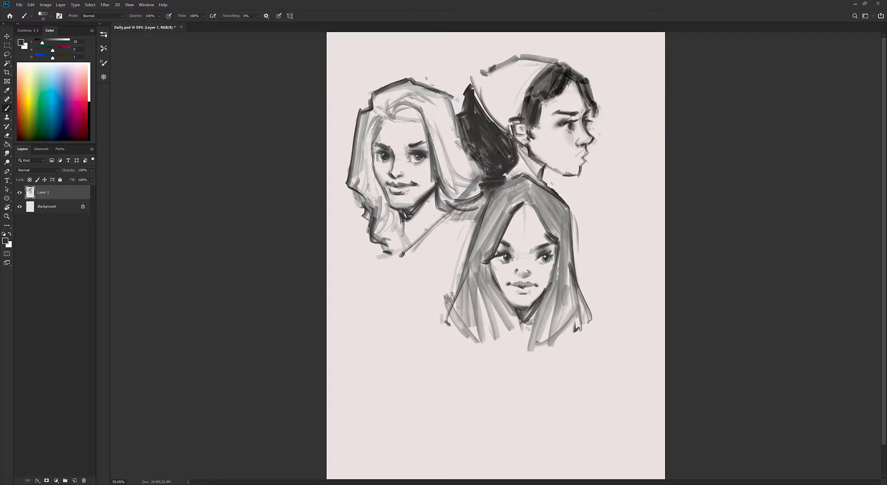
{"action": "left_click_drag", "start_coordinate": [509, 85], "coordinate": [543, 152]}
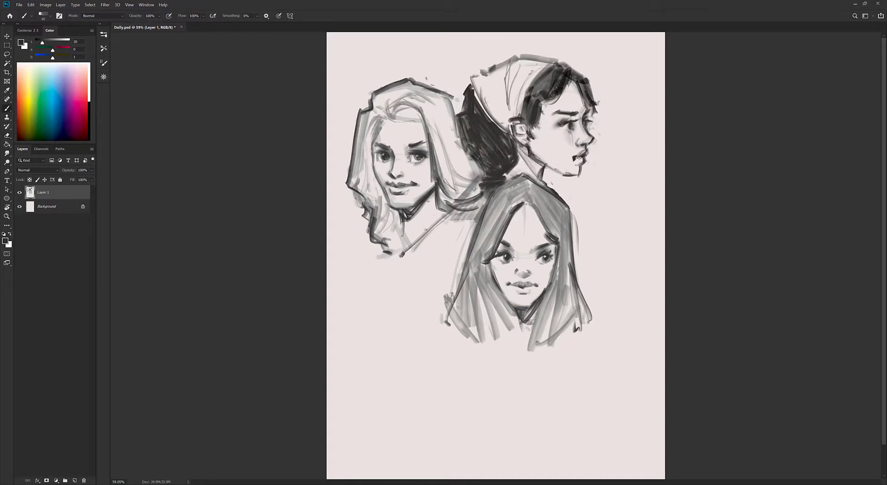